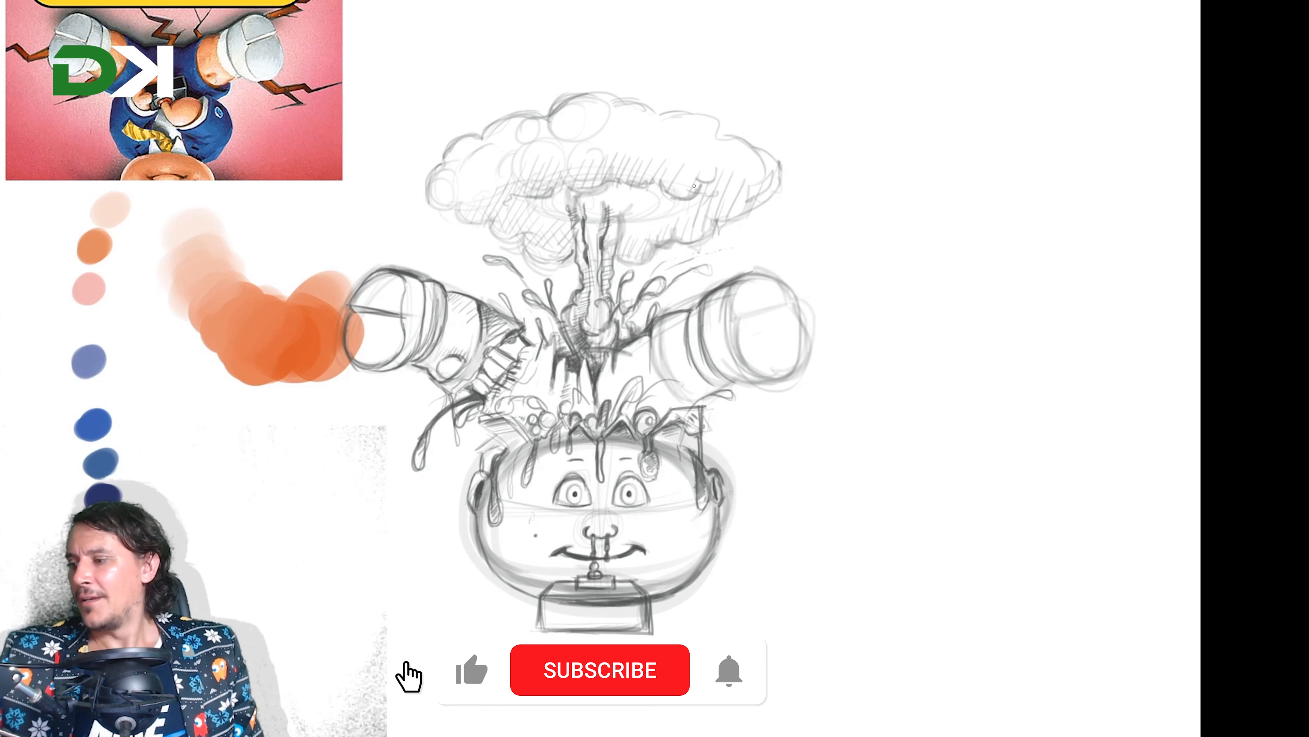
Hide the upper sketch layers so only the basic head outline stays visible.
left_click(599, 669)
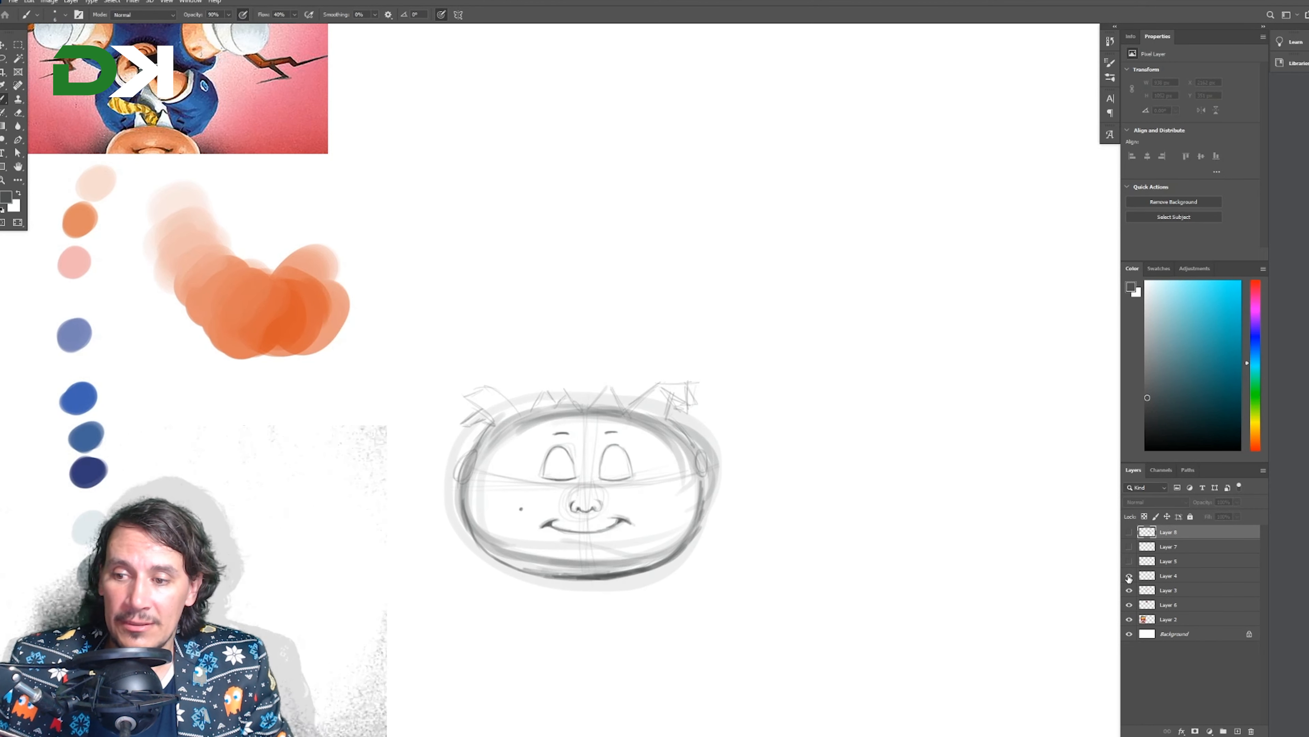
Turn the hidden sketch layers back on beside the Adam Bomb reference card.
left_click(1130, 576)
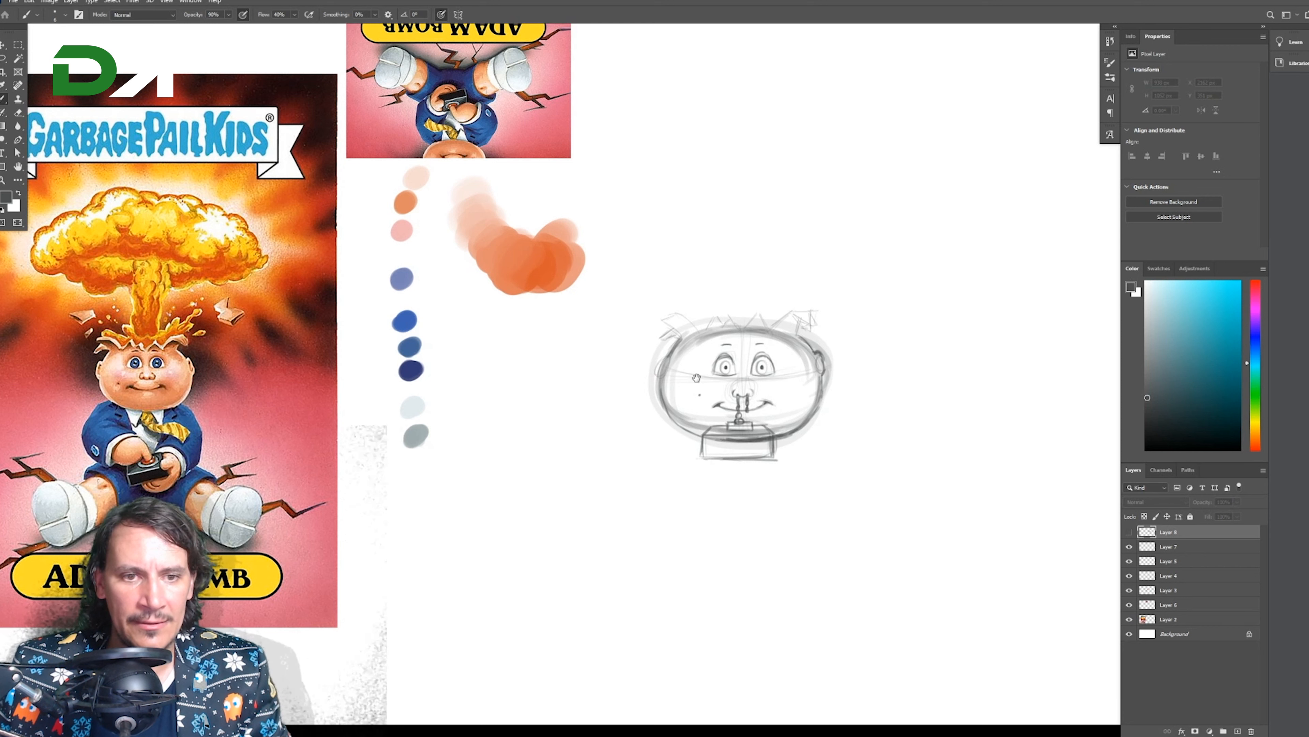
mouse_move(740, 315)
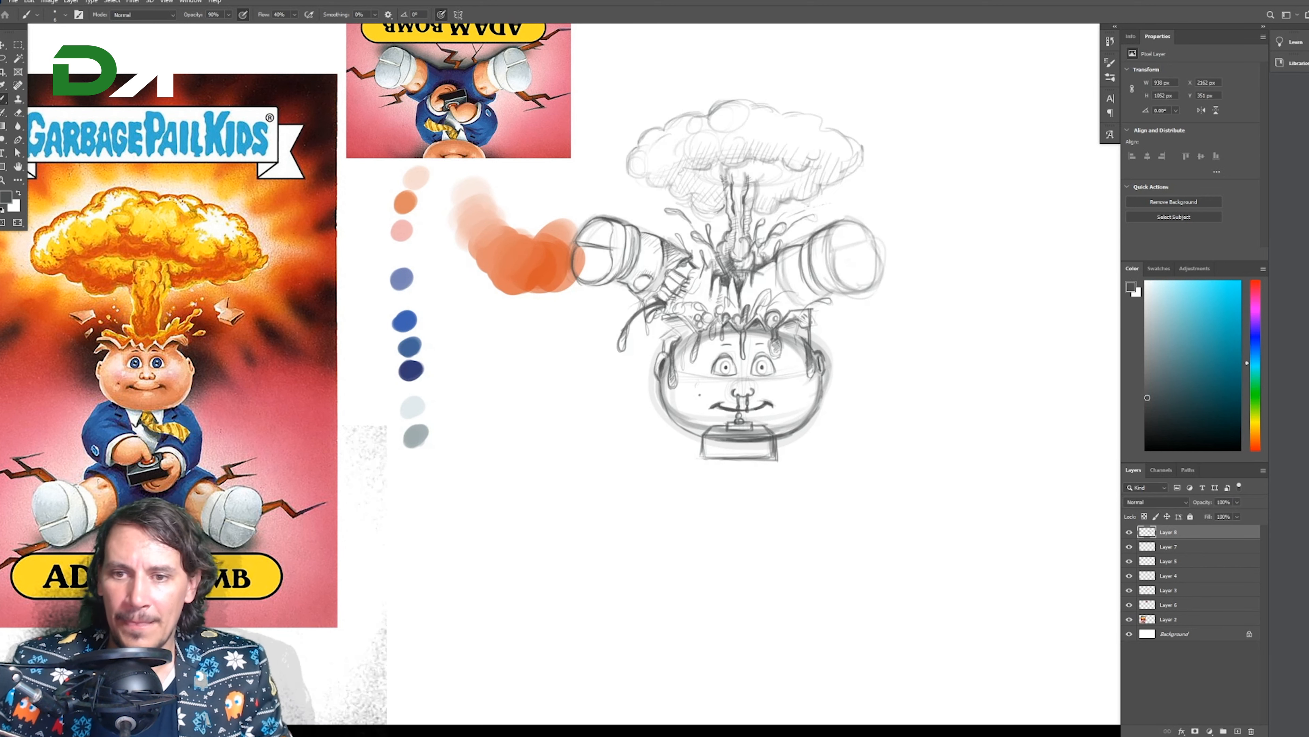
left_click(1129, 532)
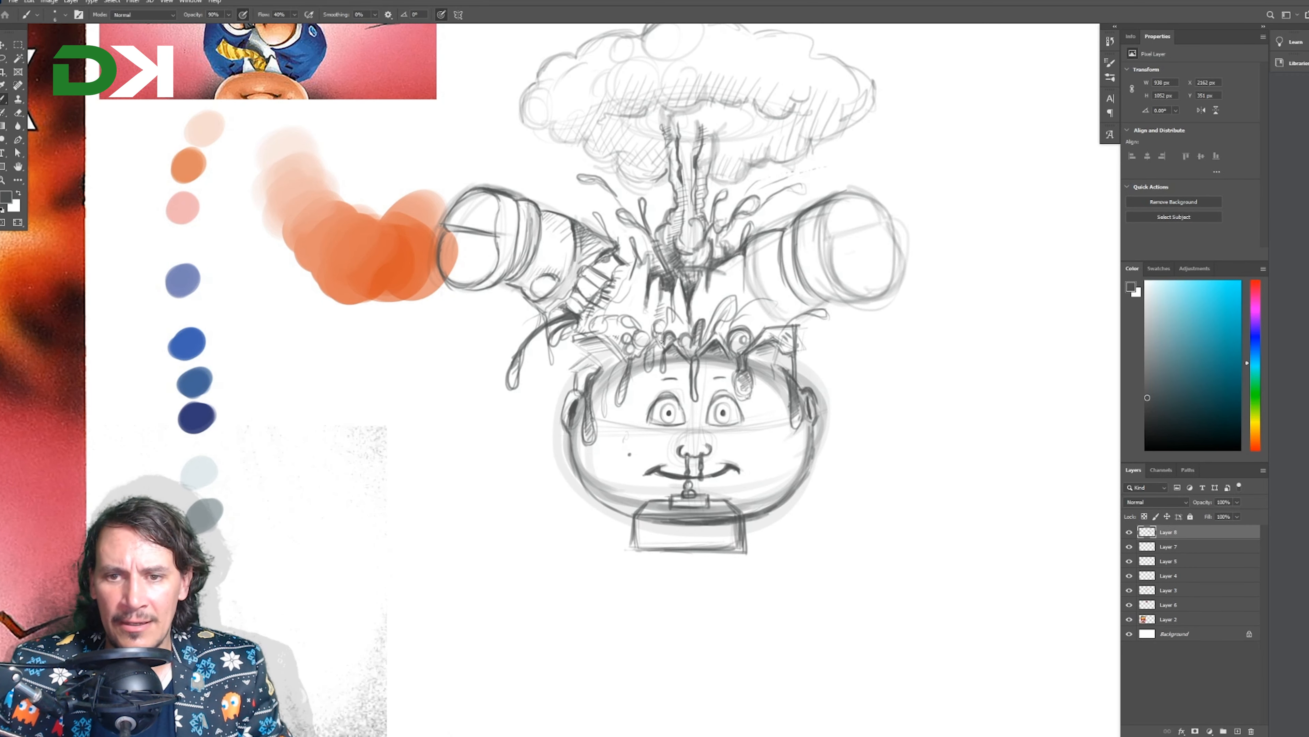
mouse_move(1145, 684)
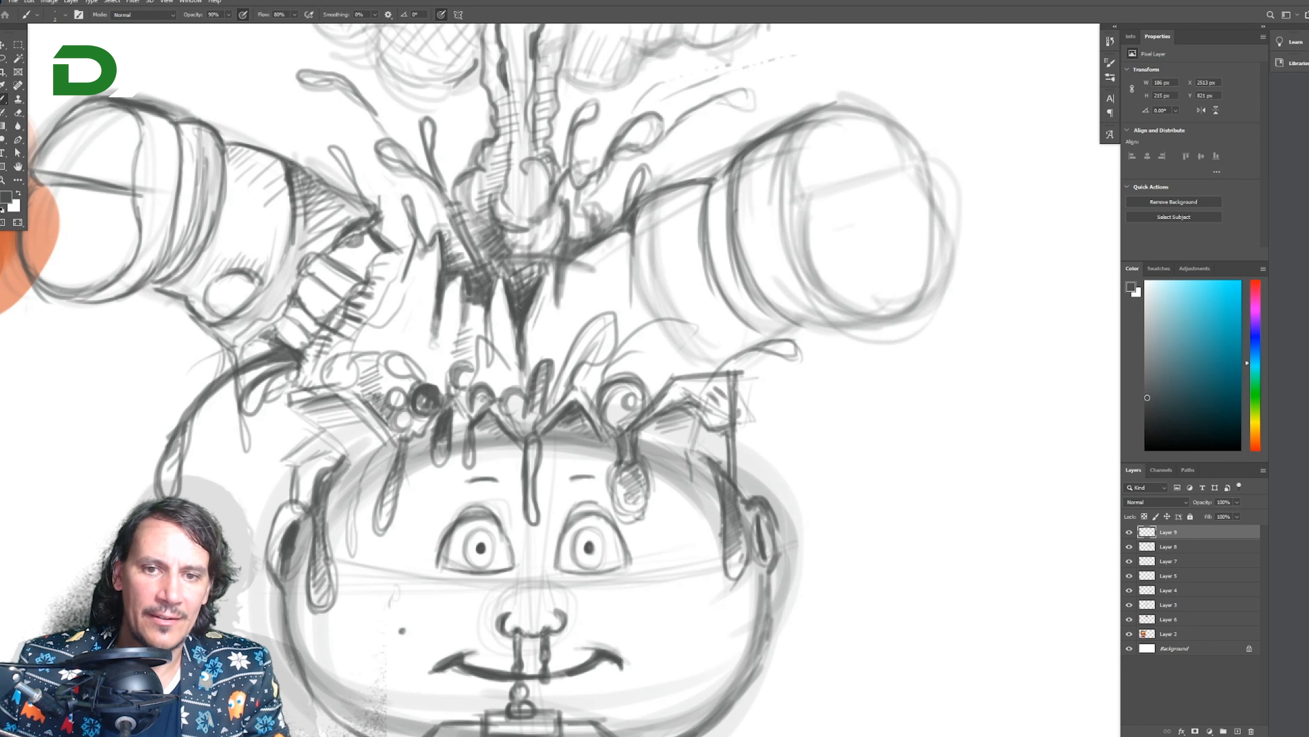
mouse_move(498, 294)
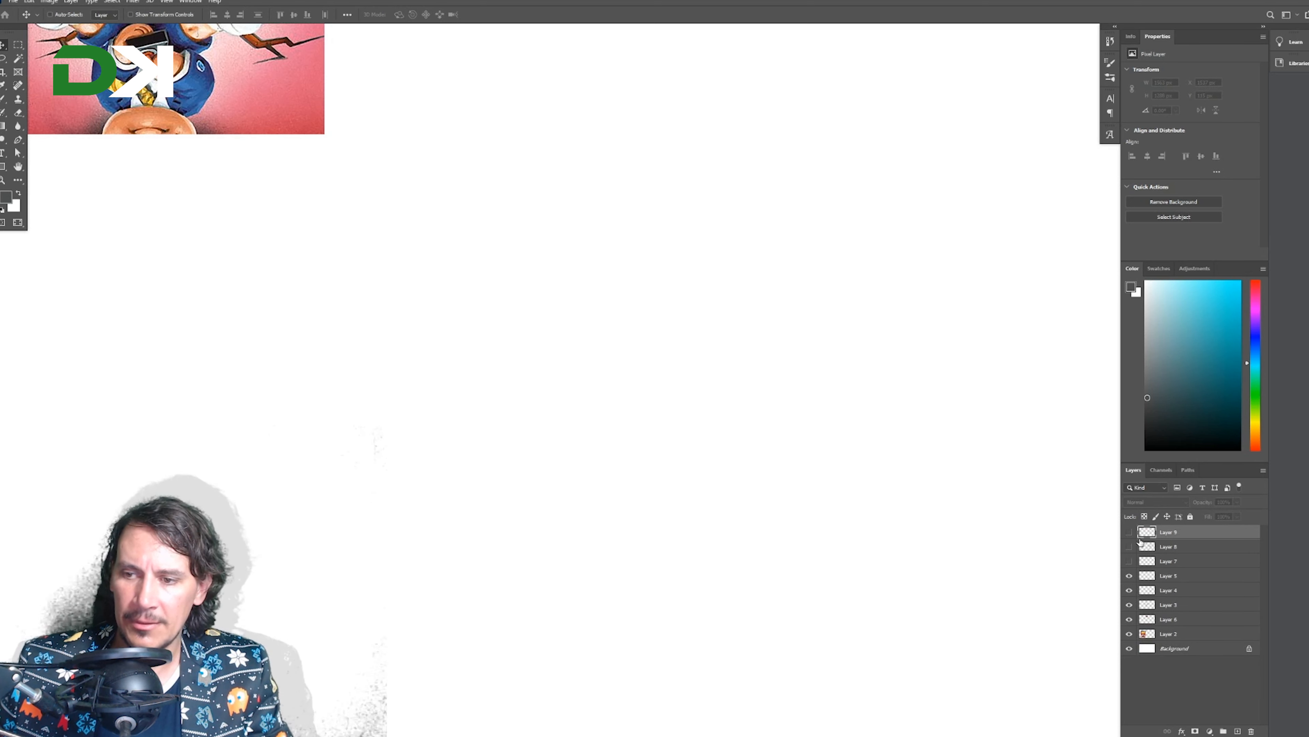
Show the hidden sketch layers so the exploding head and mushroom cloud reappear.
left_click(1130, 532)
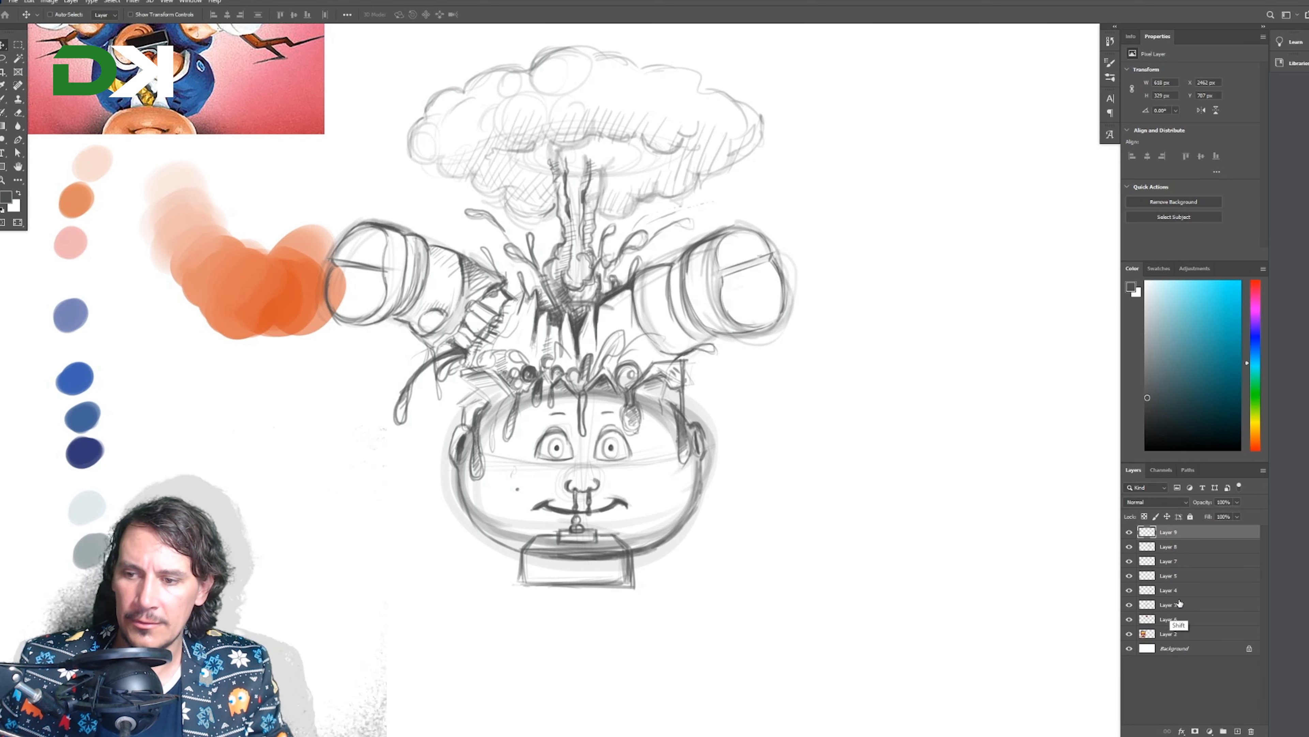
left_click(1129, 604)
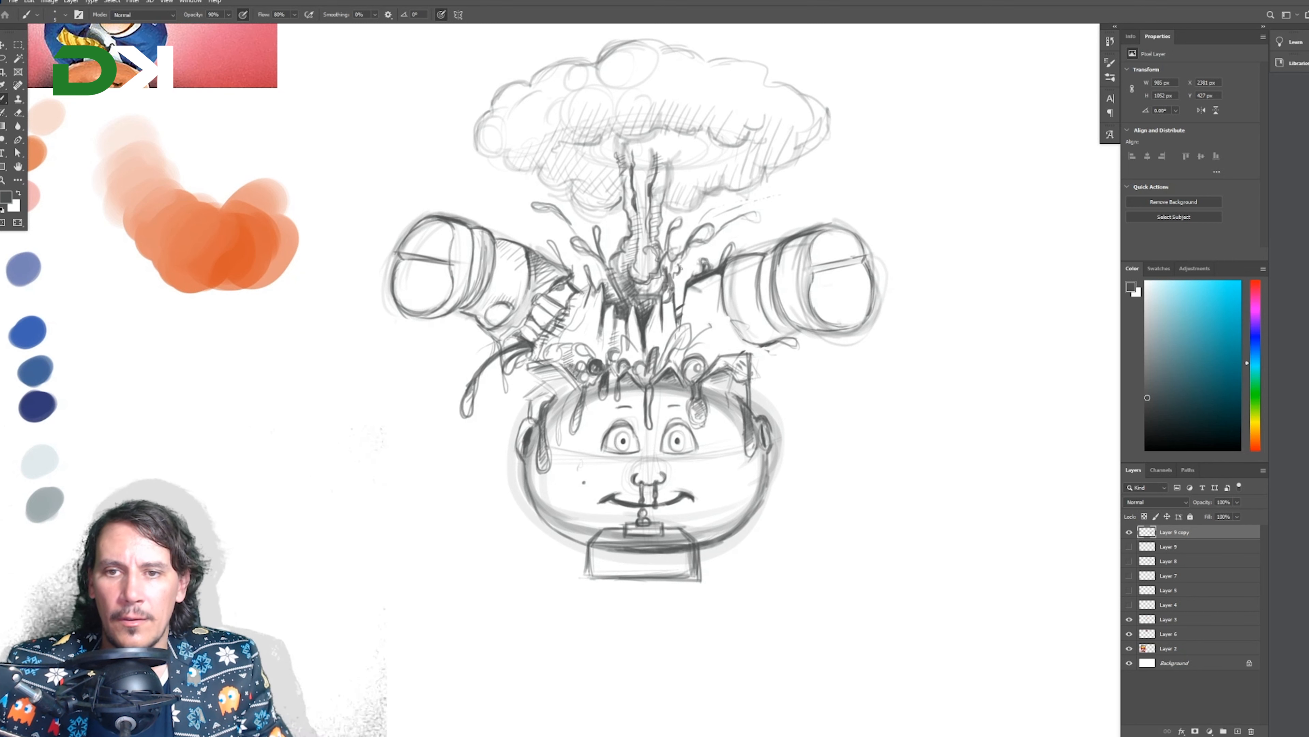
Draw cleaner, darker face and splatter lines on the Layer 9 copy.
left_click(684, 267)
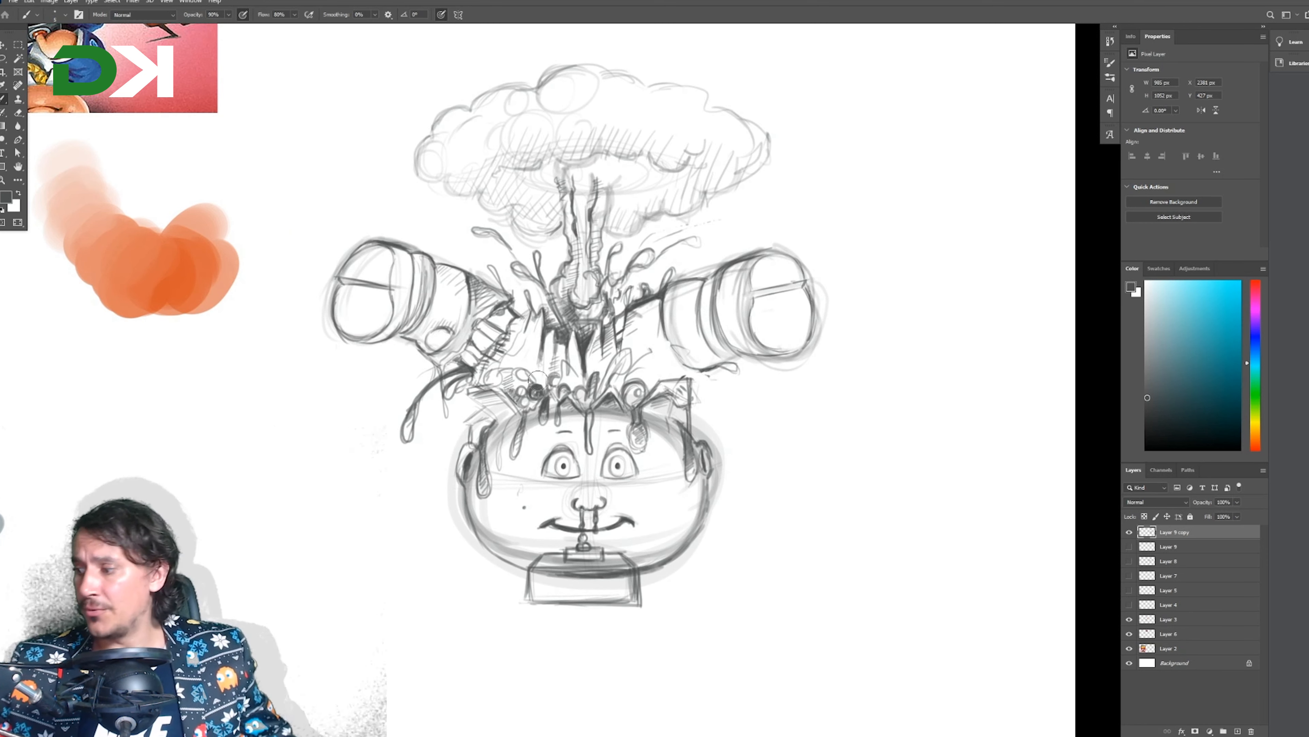
mouse_move(377, 373)
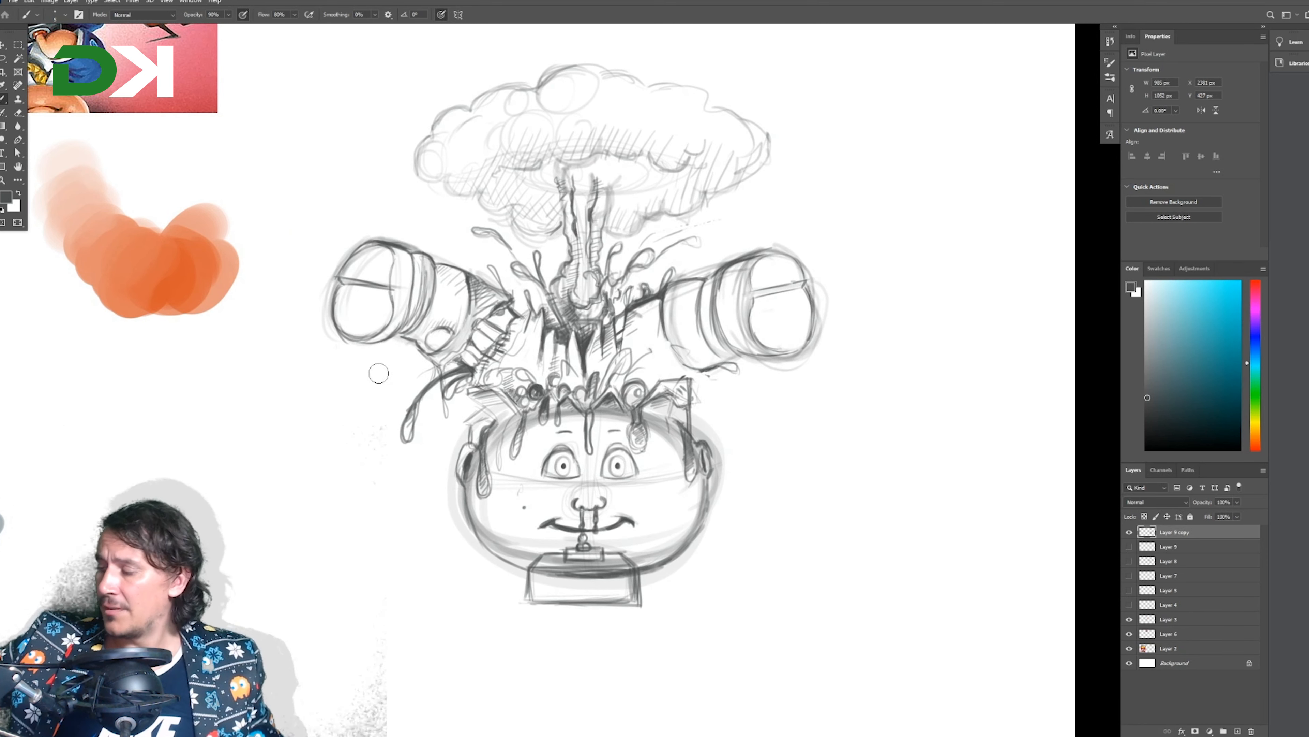